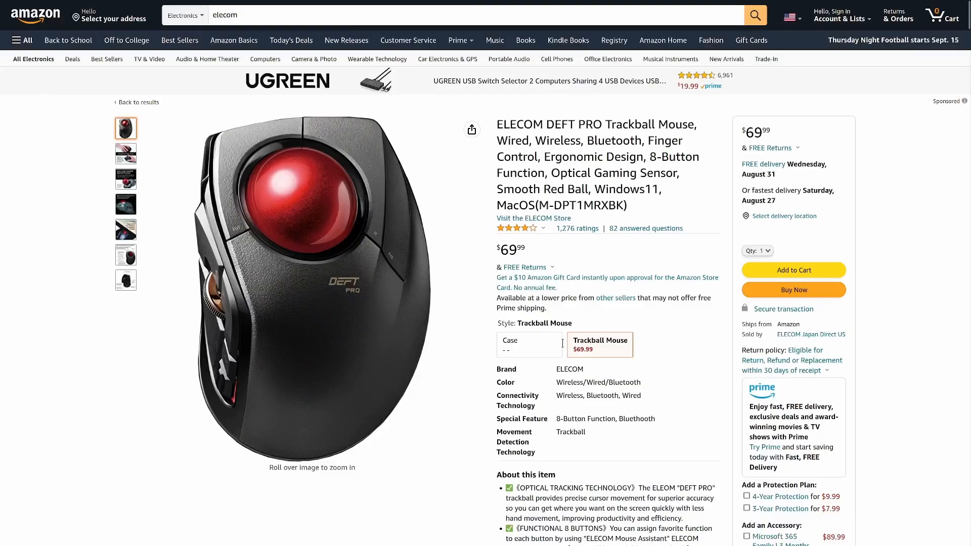
pyautogui.scroll(-3)
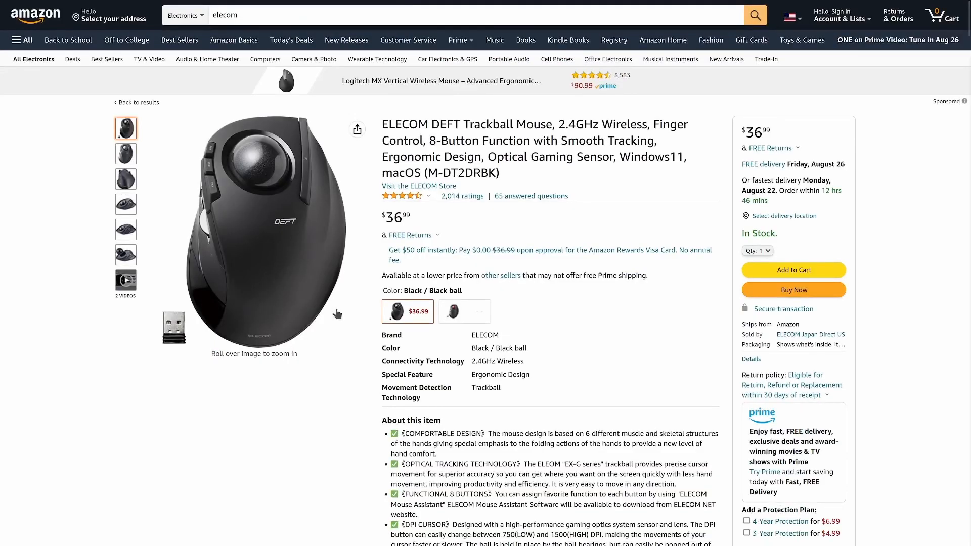
pyautogui.scroll(-3)
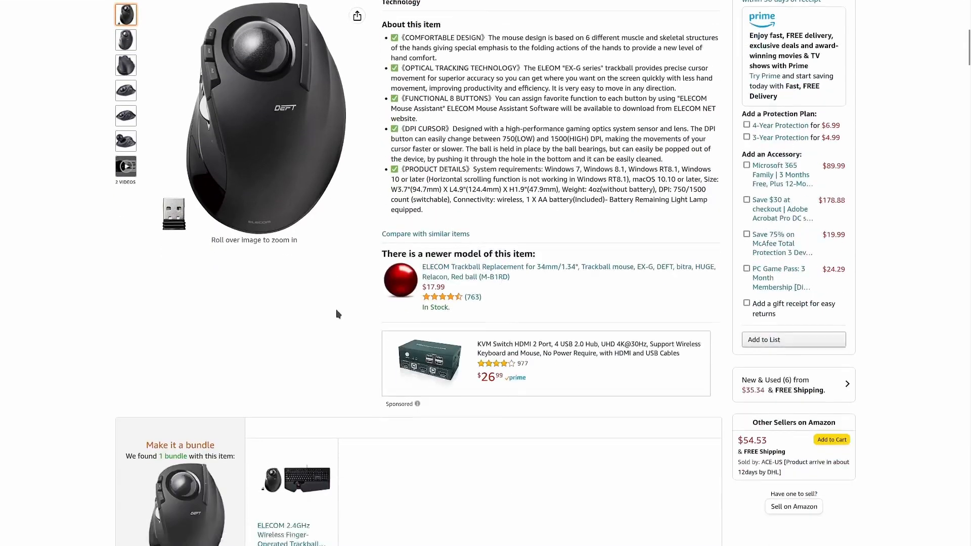